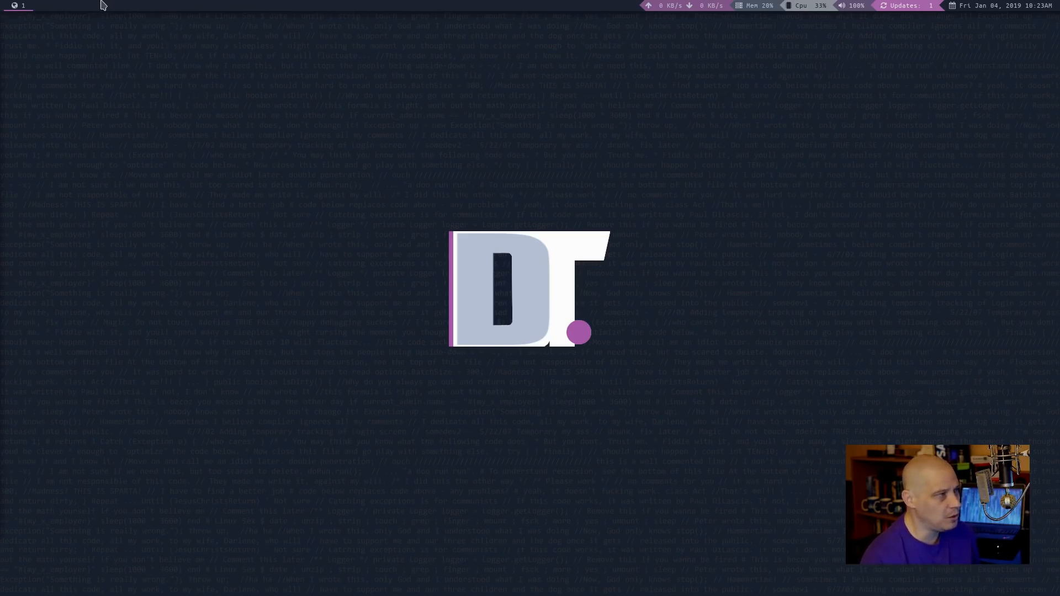
mouse_move(180, 347)
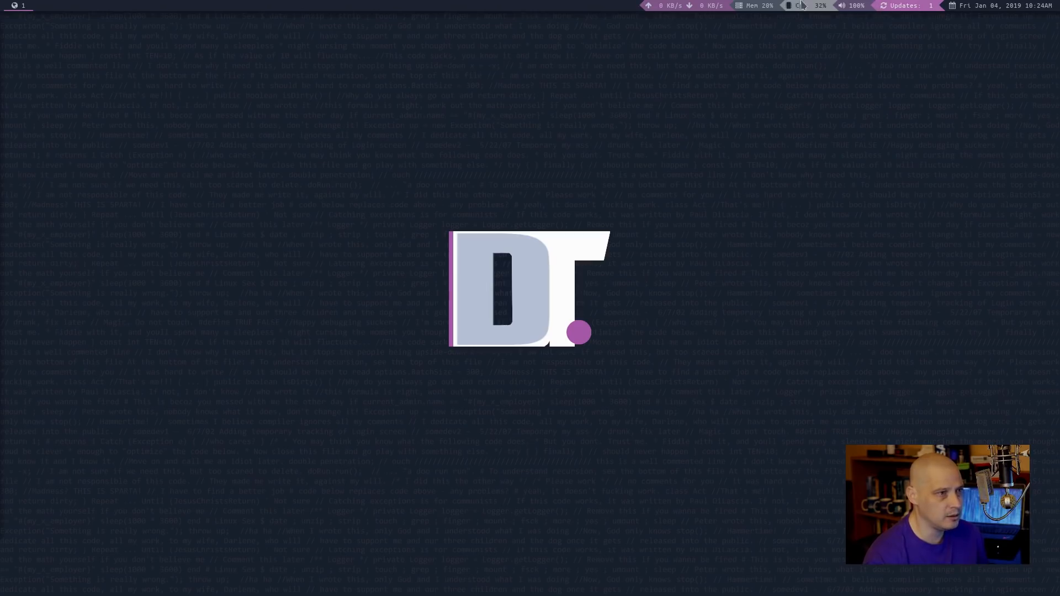
mouse_move(331, 573)
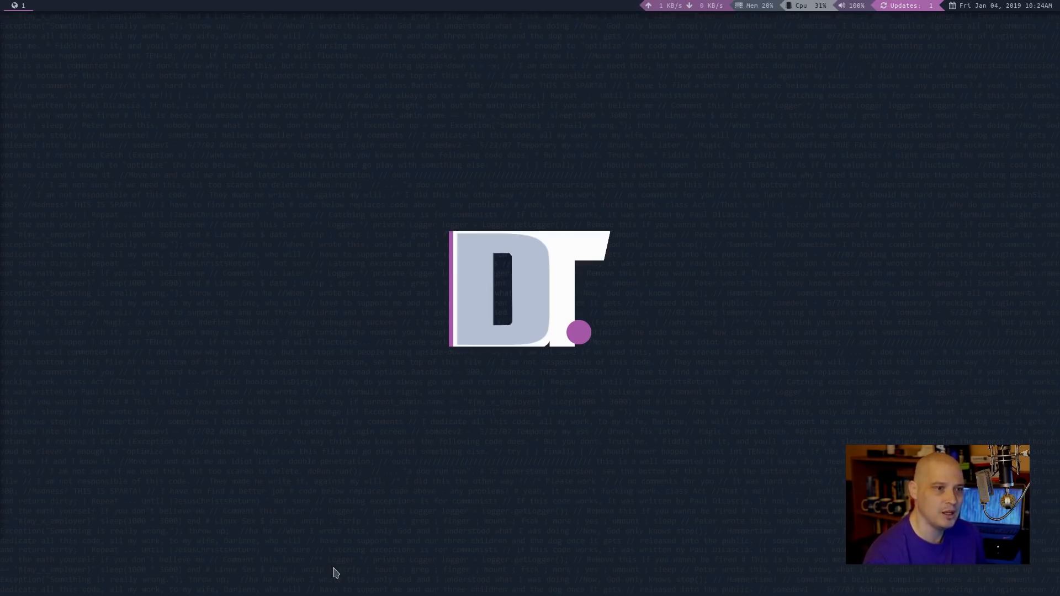
mouse_move(219, 355)
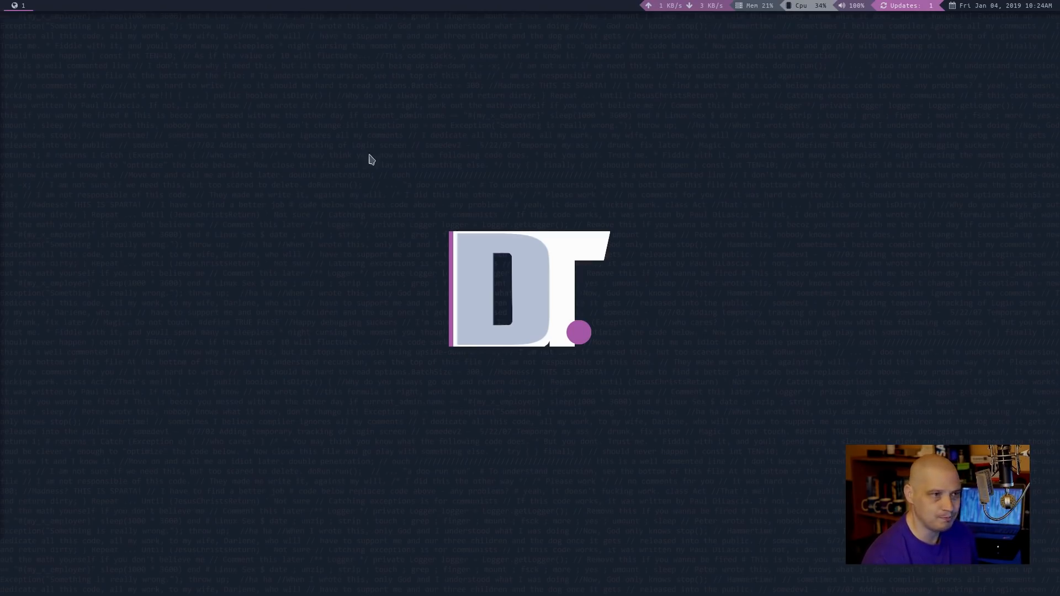
mouse_move(677, 124)
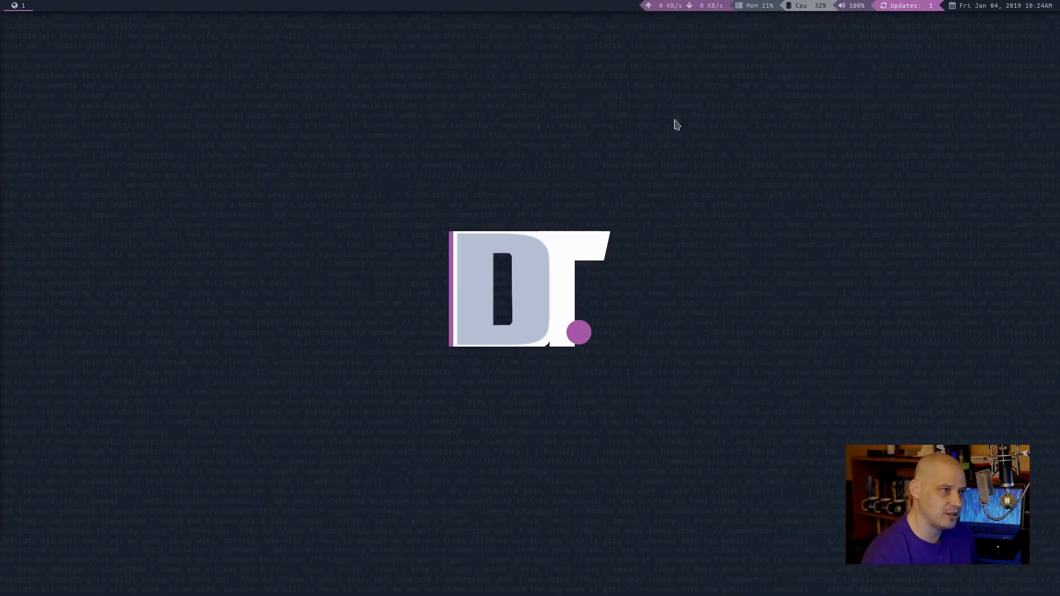
mouse_move(751, 330)
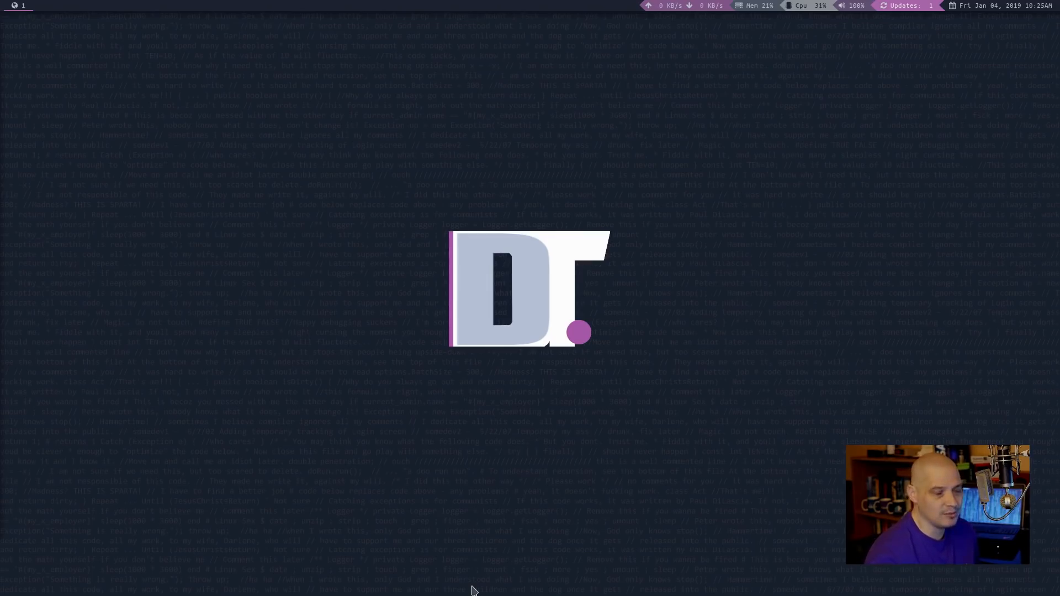
mouse_move(335, 24)
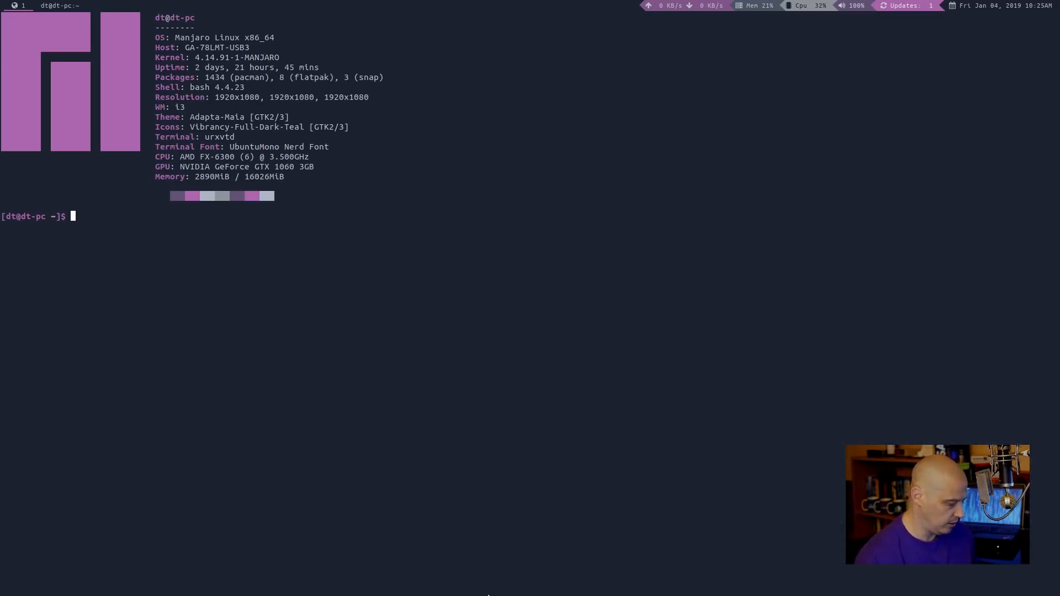
Change into .config/polybar, list its files, and open the config file in Vim
type("cd")
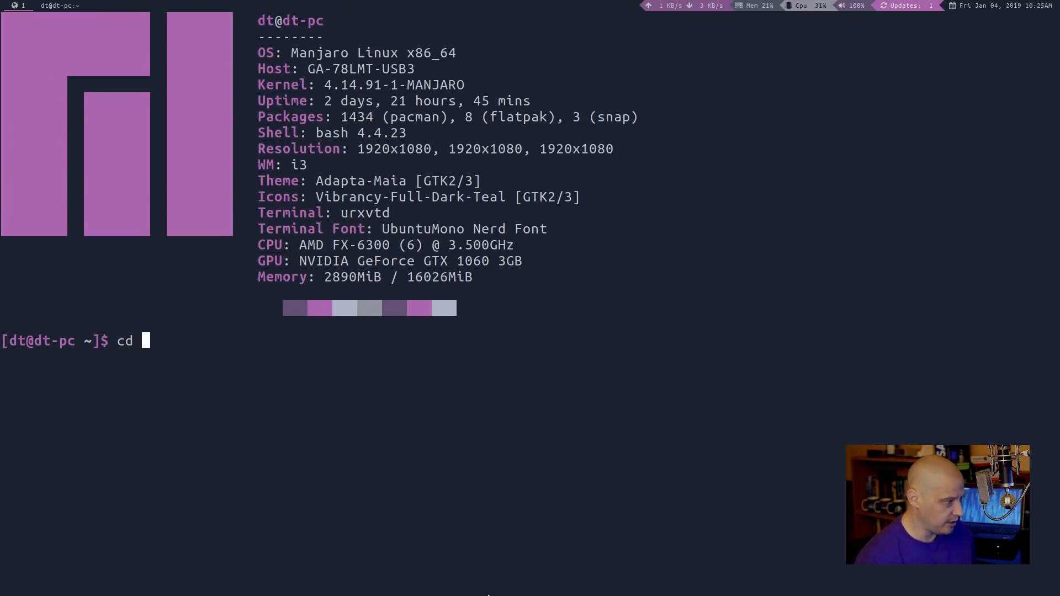
type(".conf")
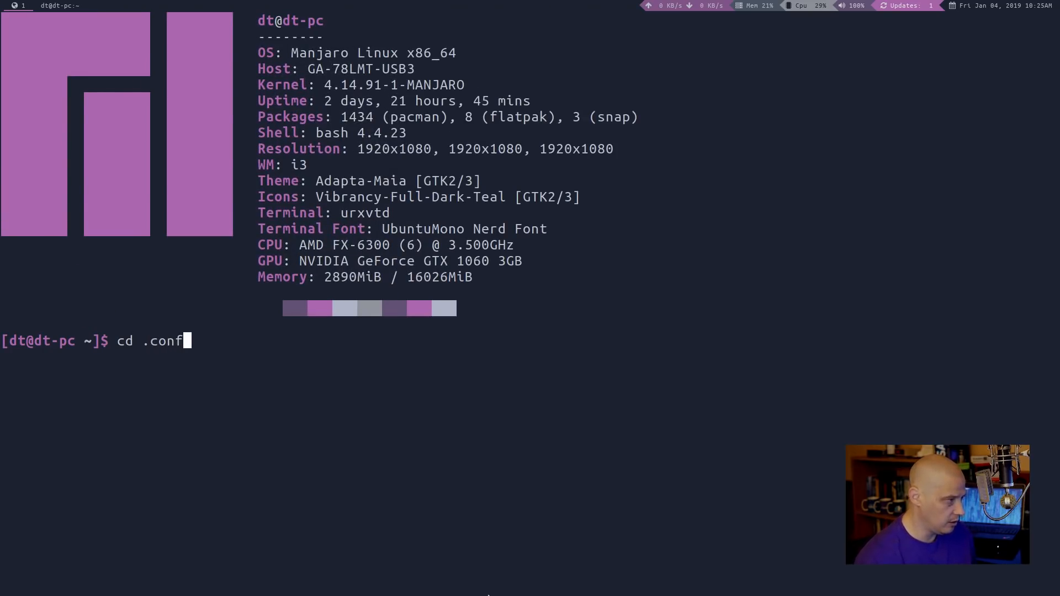
type("ig/polybar/")
type("ls")
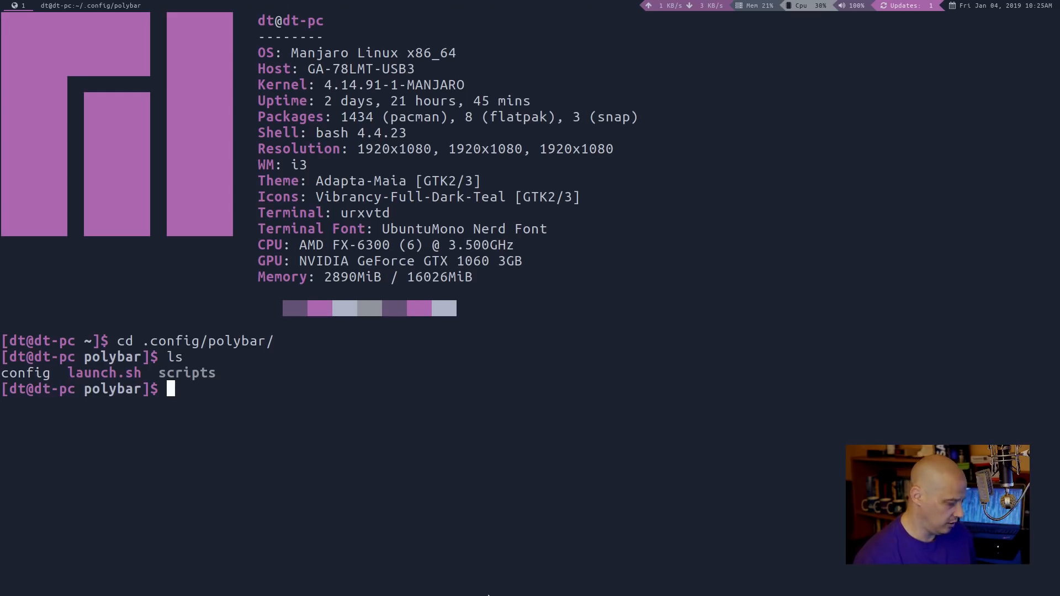
type("vi")
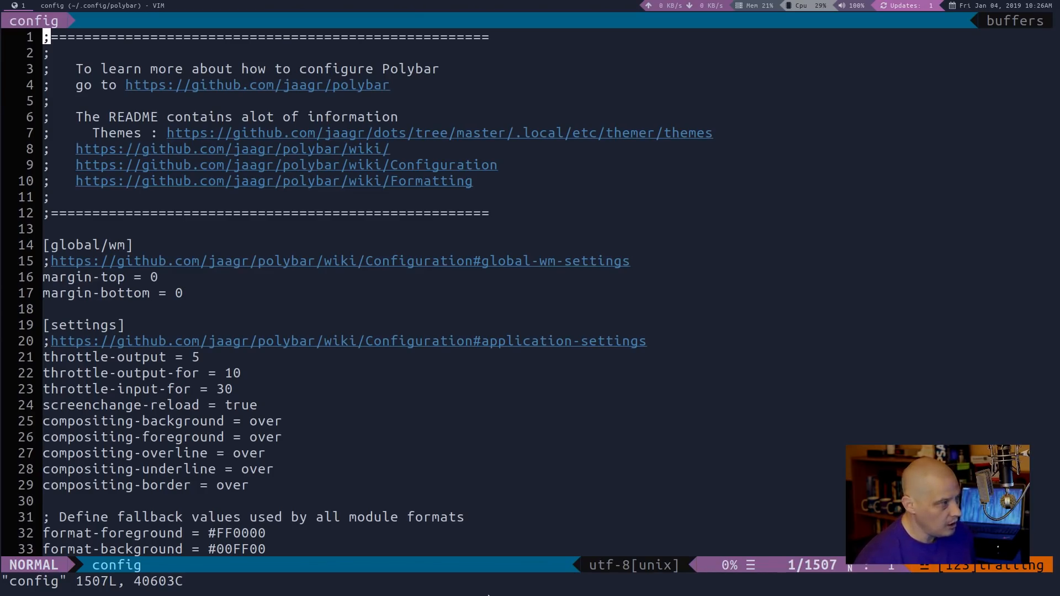
Scroll down past the mainbar-openbox-extra and mainbar-xmonad sections to the arrow modules
scroll("down", 3)
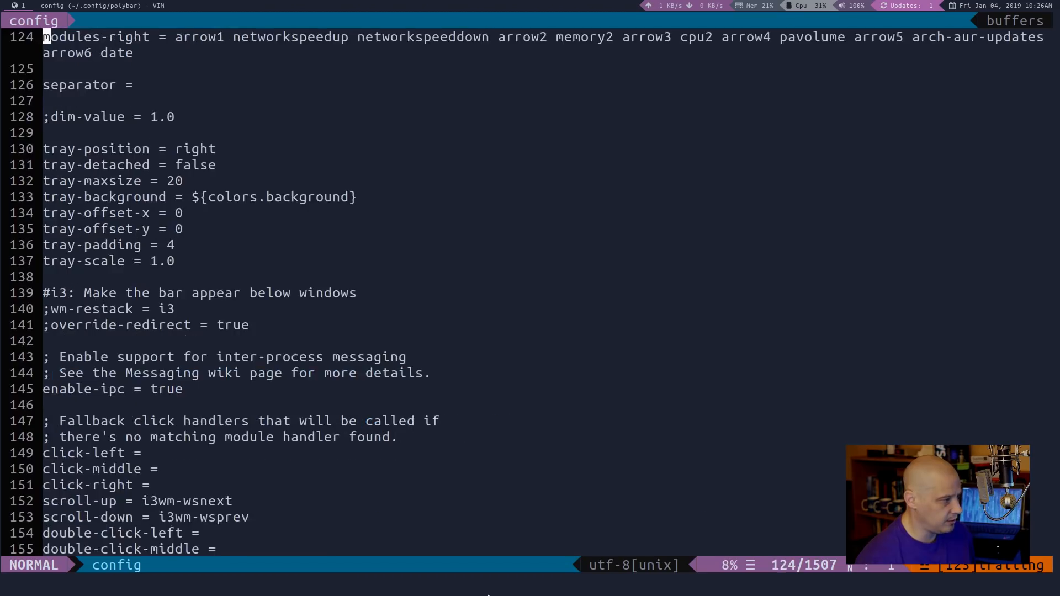
scroll("down", 3)
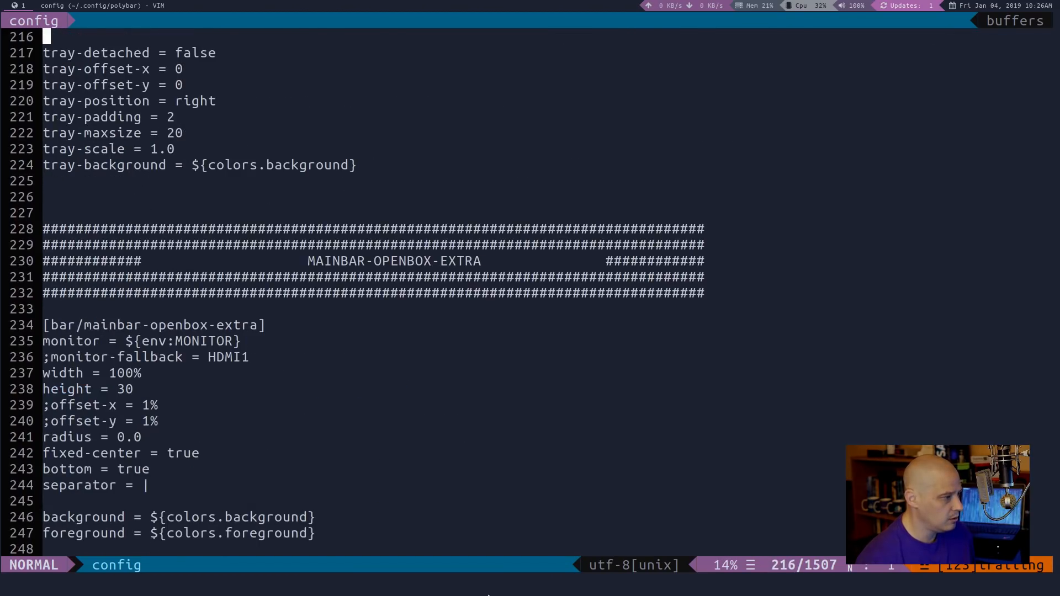
scroll("down", 3)
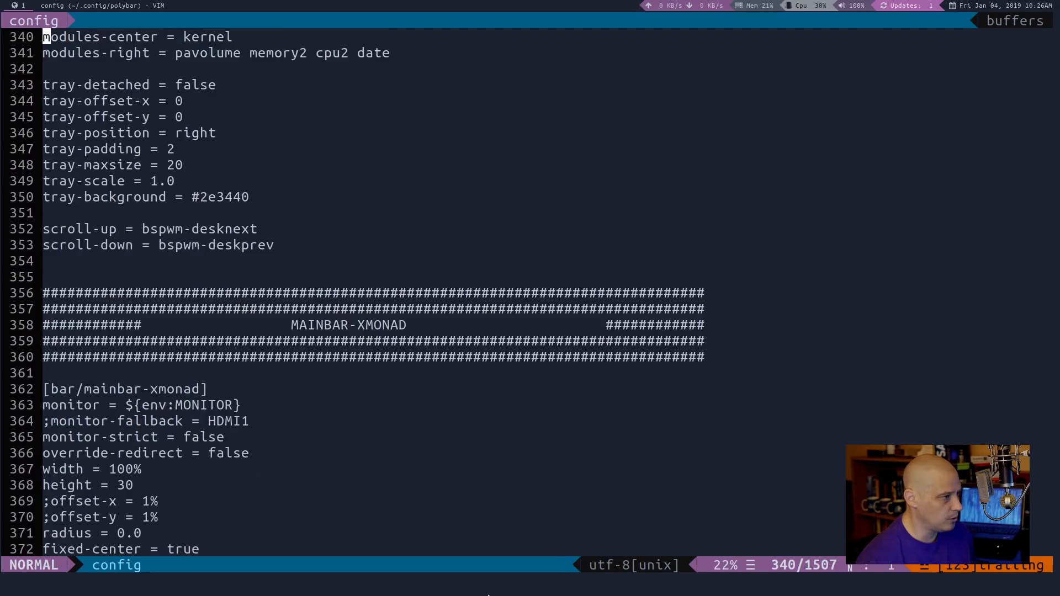
scroll("down", 3)
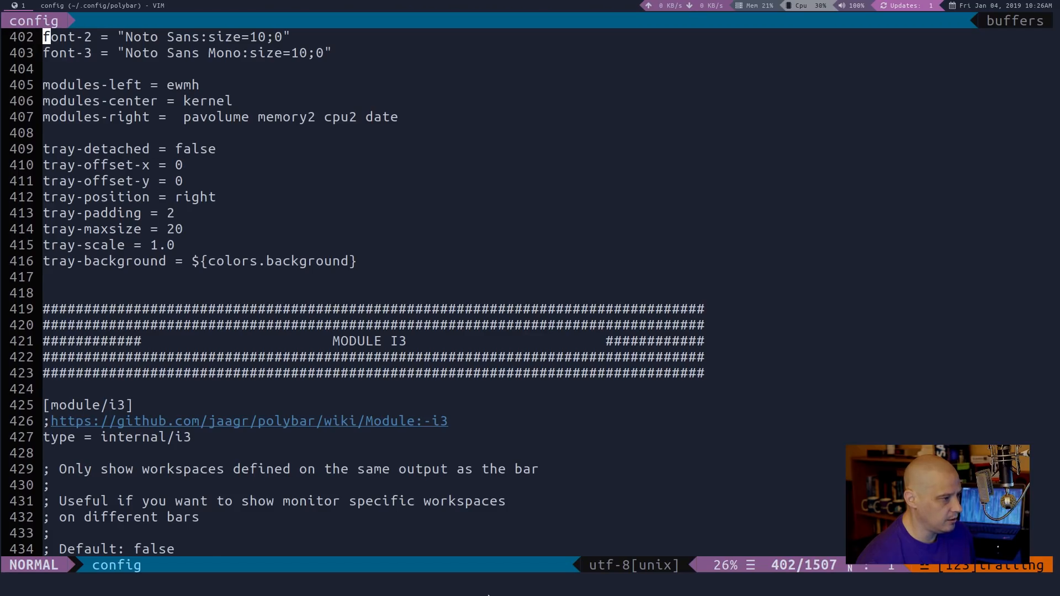
scroll("down", 3)
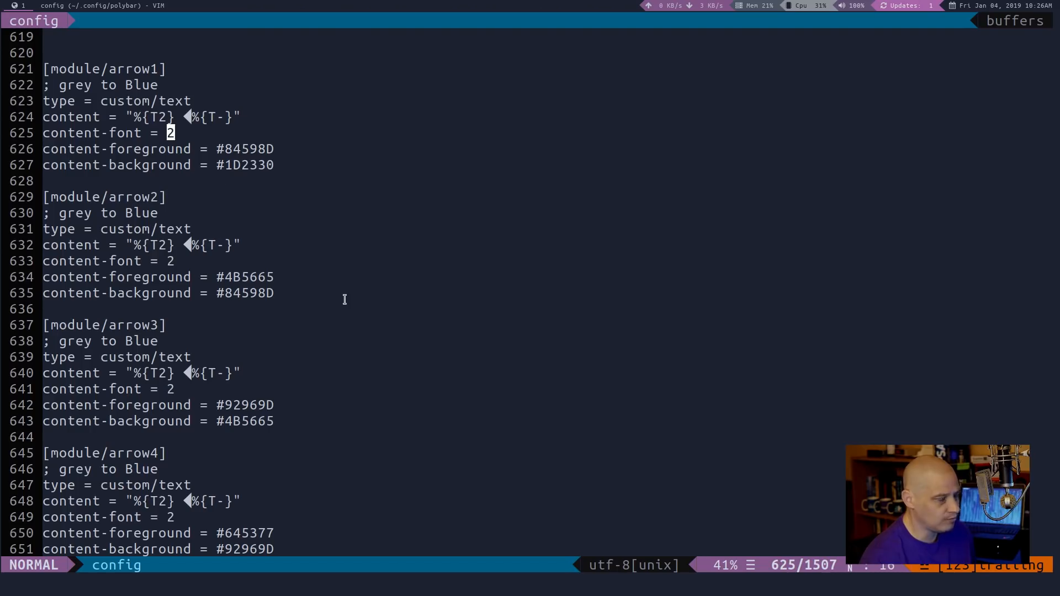
mouse_move(288, 221)
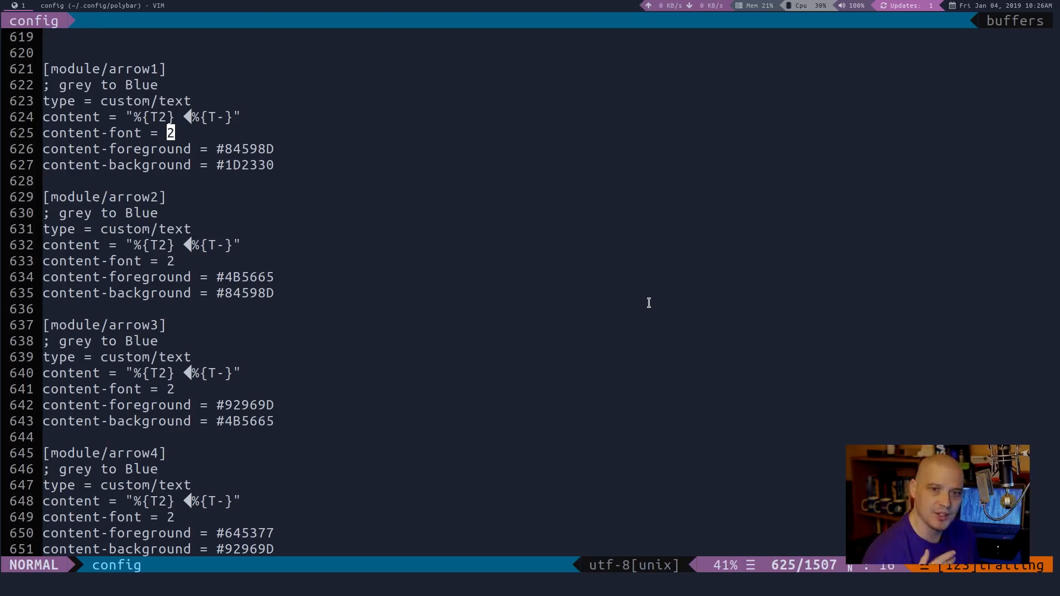
mouse_move(825, 319)
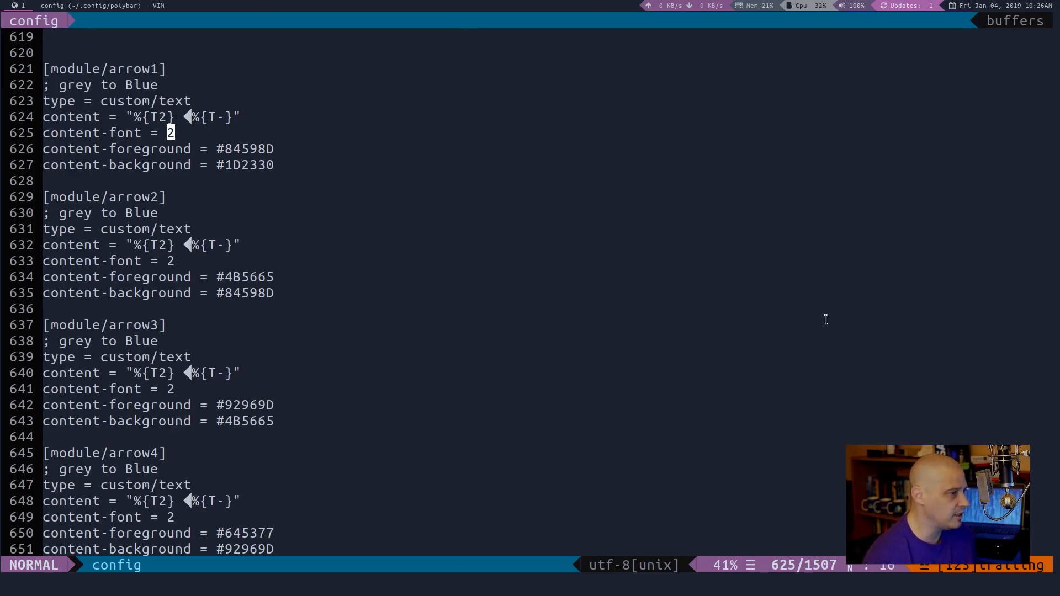
mouse_move(406, 454)
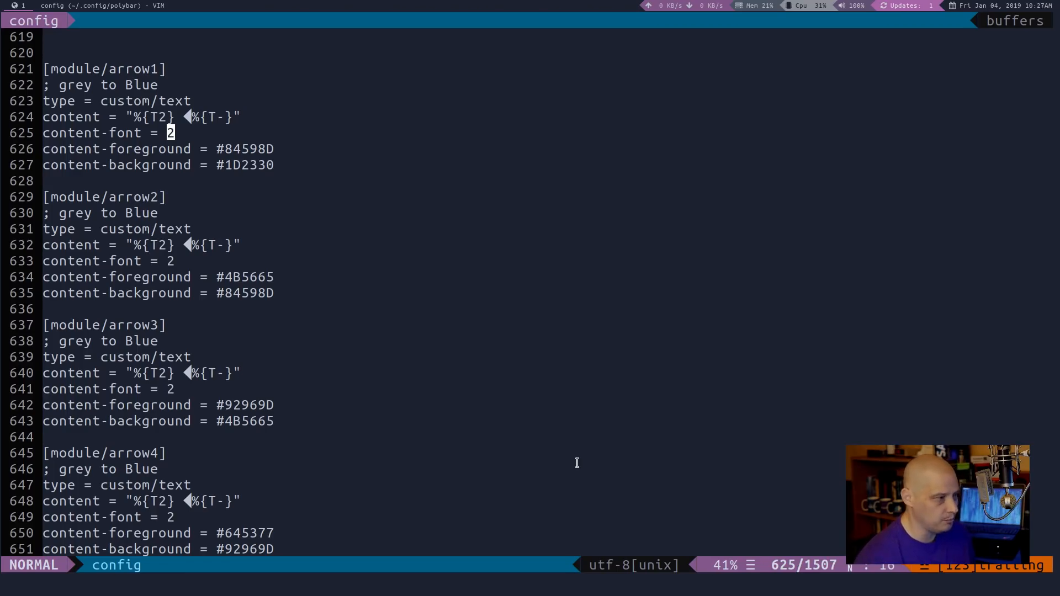
Jump back to the top of the config with gg, near the mainbar-i3 section
key("gg")
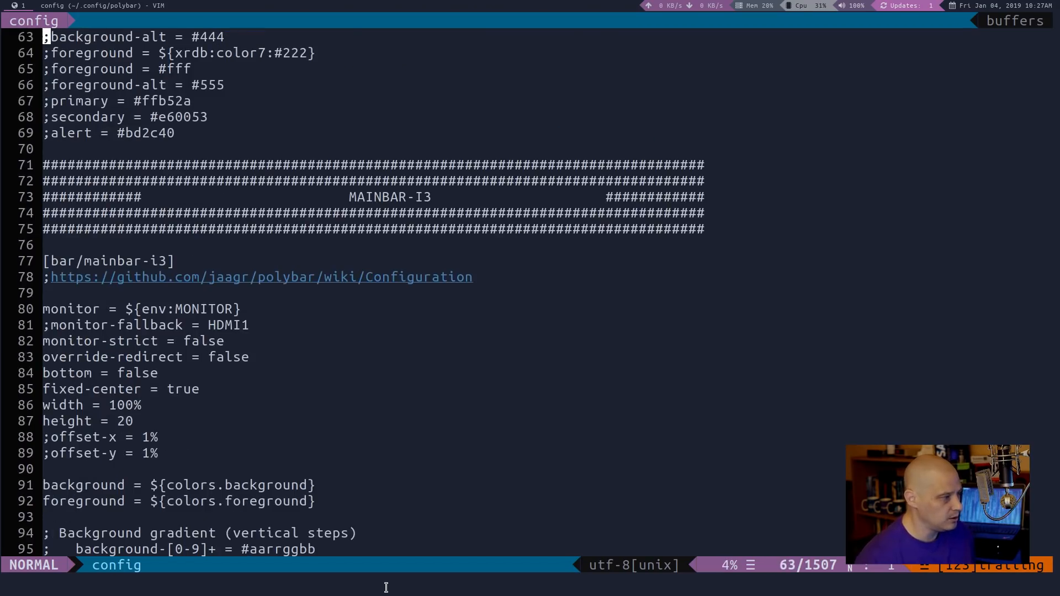
scroll("down", 3)
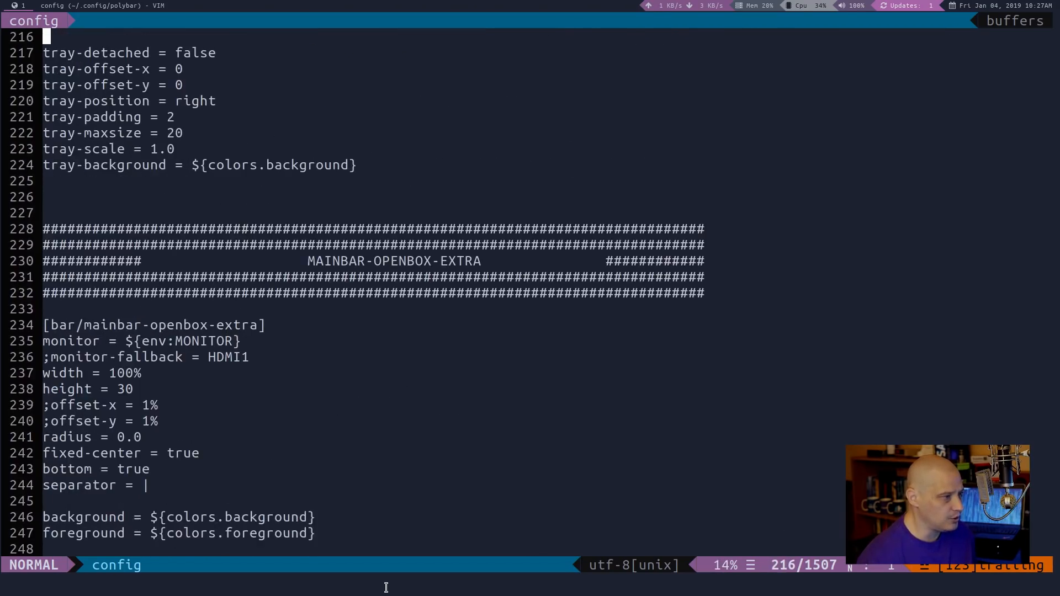
scroll("down", 3)
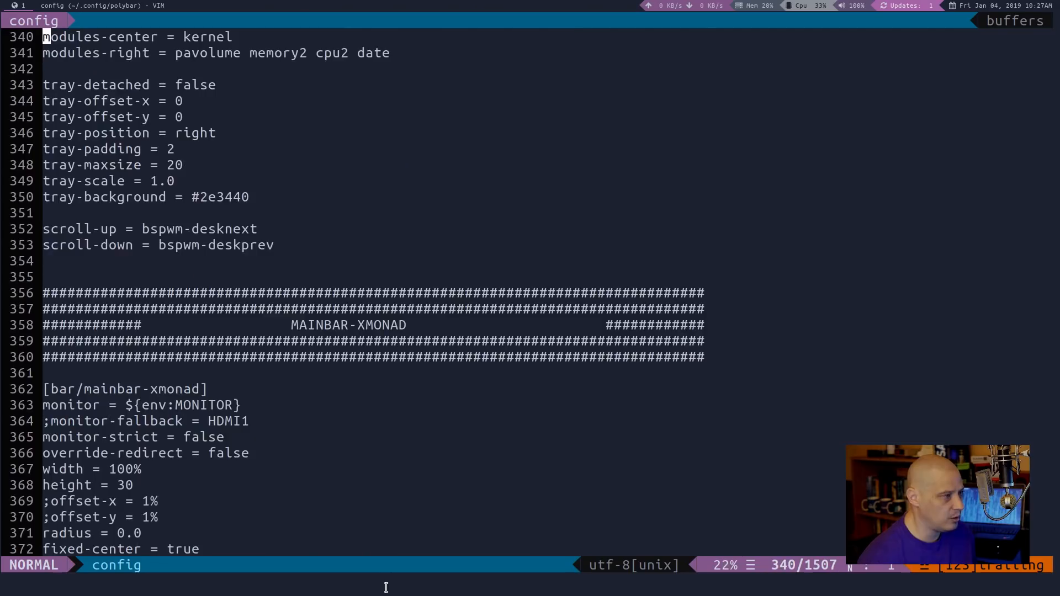
scroll("down", 3)
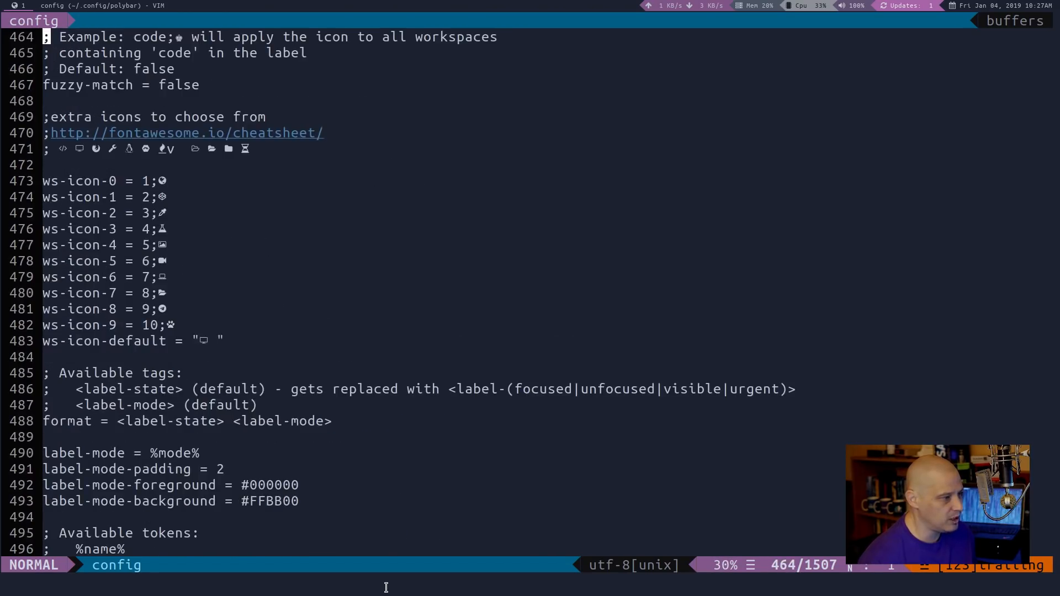
scroll("down", 3)
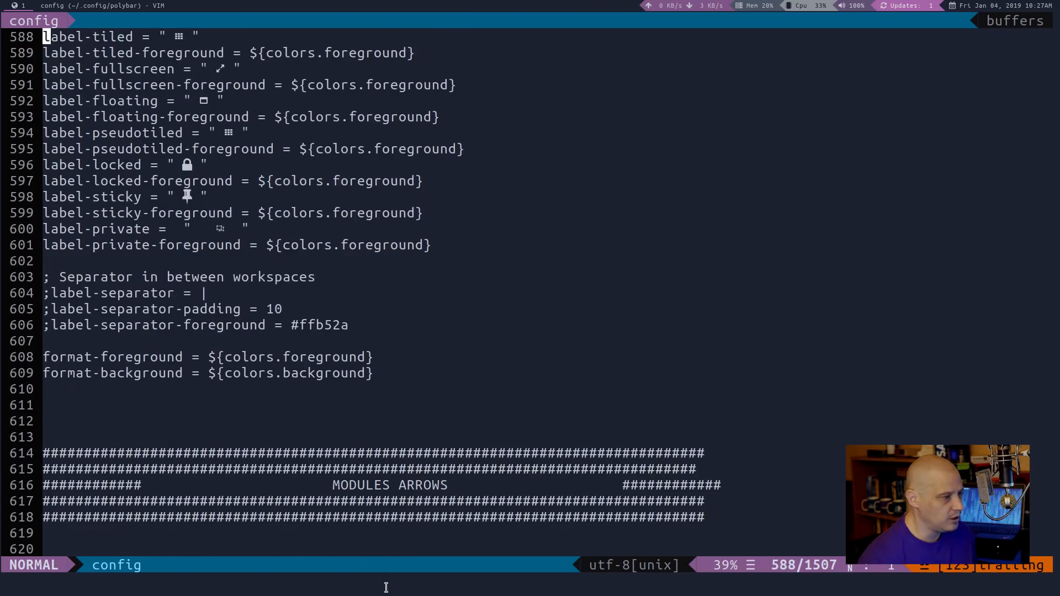
scroll("down", 3)
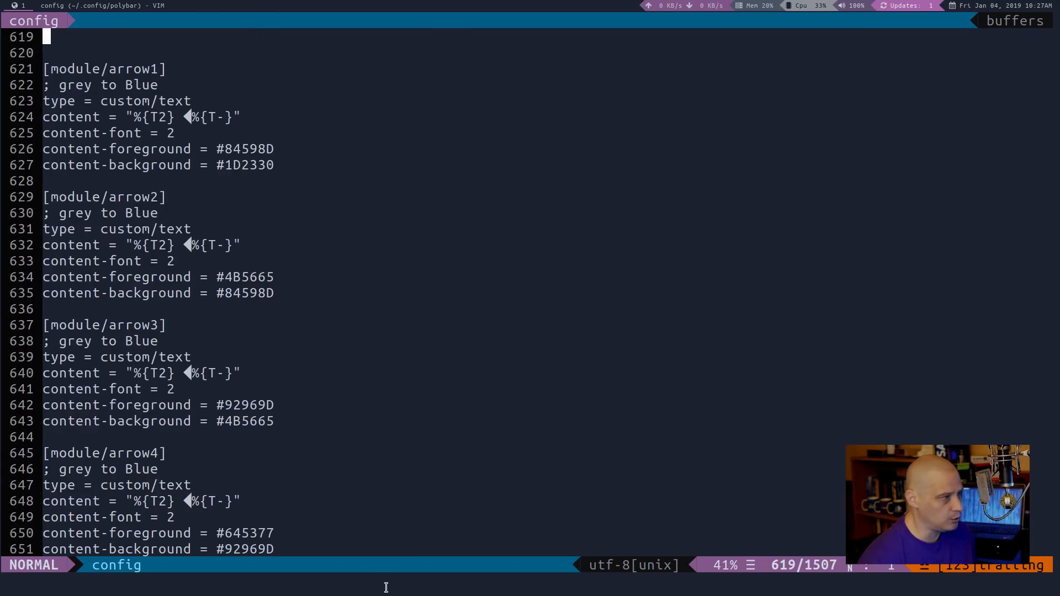
scroll("down", 3)
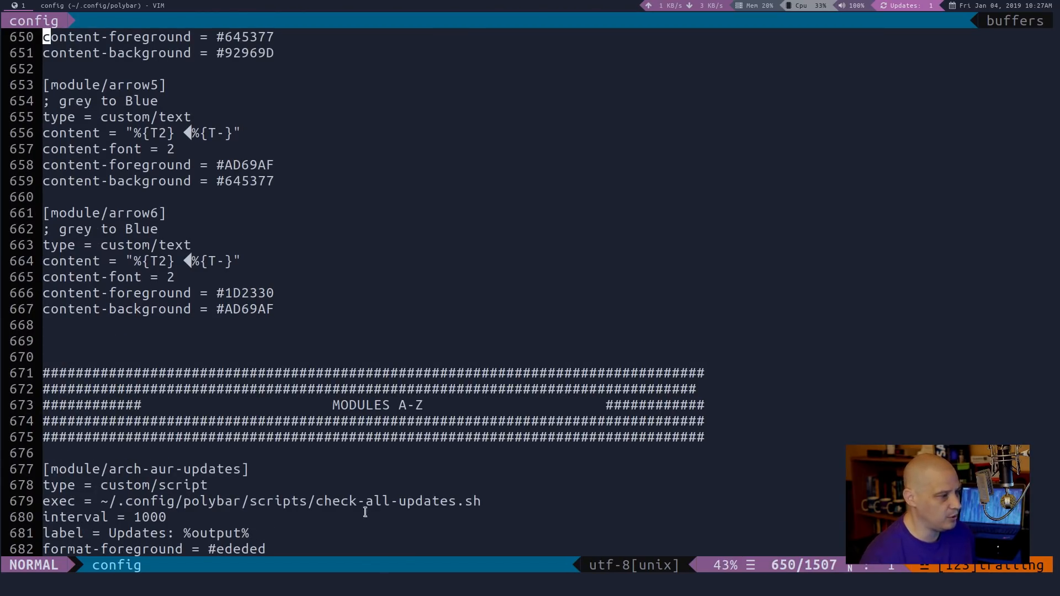
scroll("down", 3)
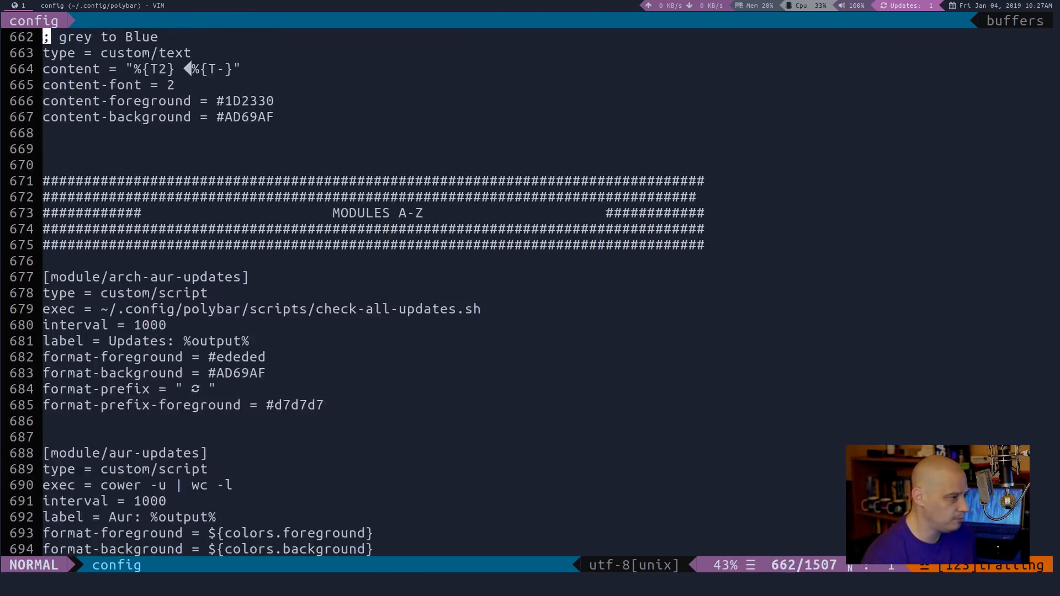
scroll("down", 3)
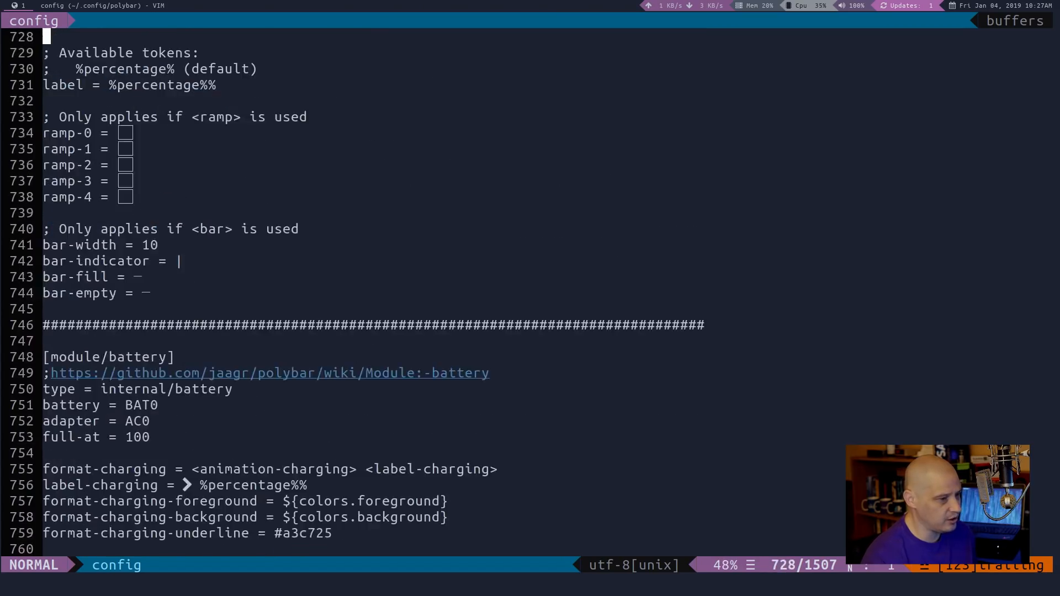
scroll("down", 3)
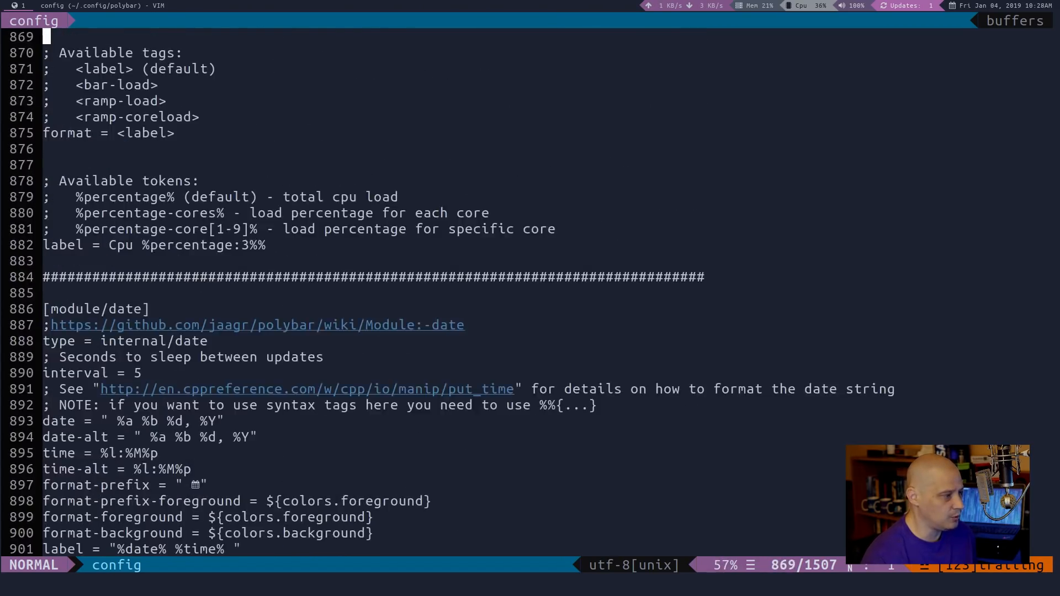
scroll("down", 3)
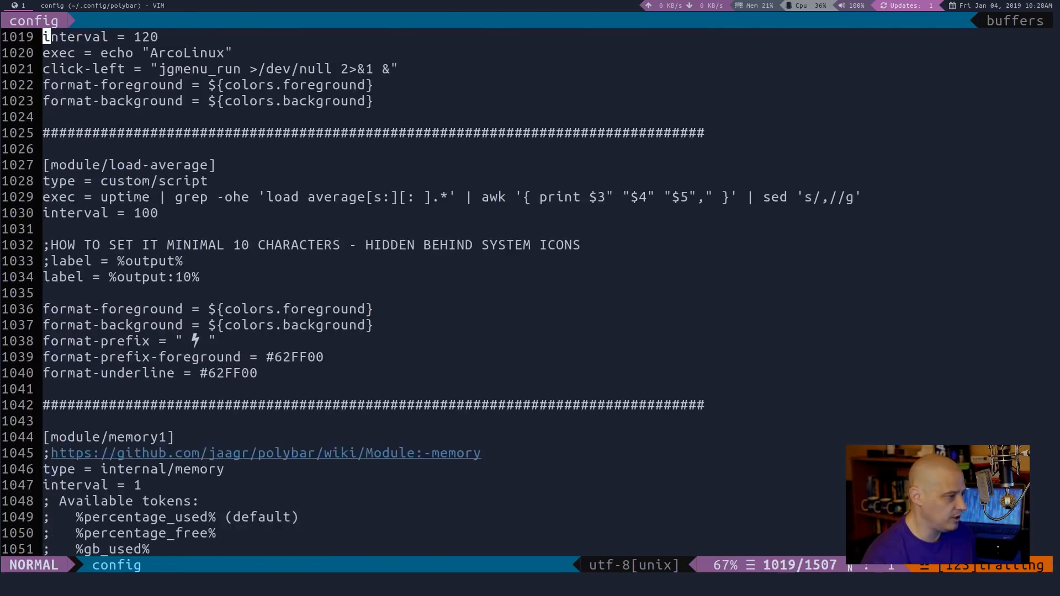
scroll("down", 3)
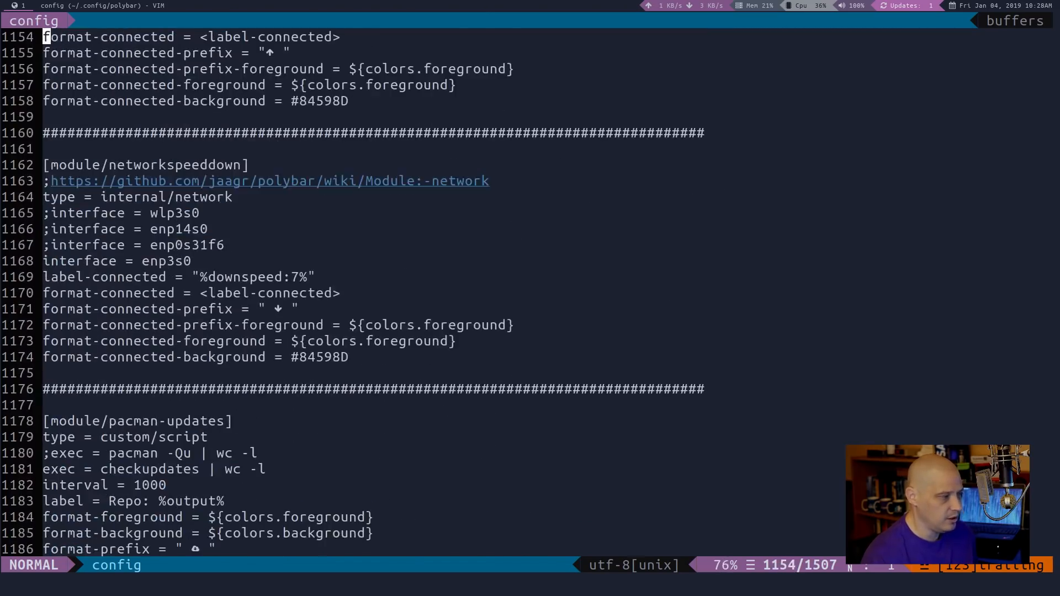
scroll("down", 3)
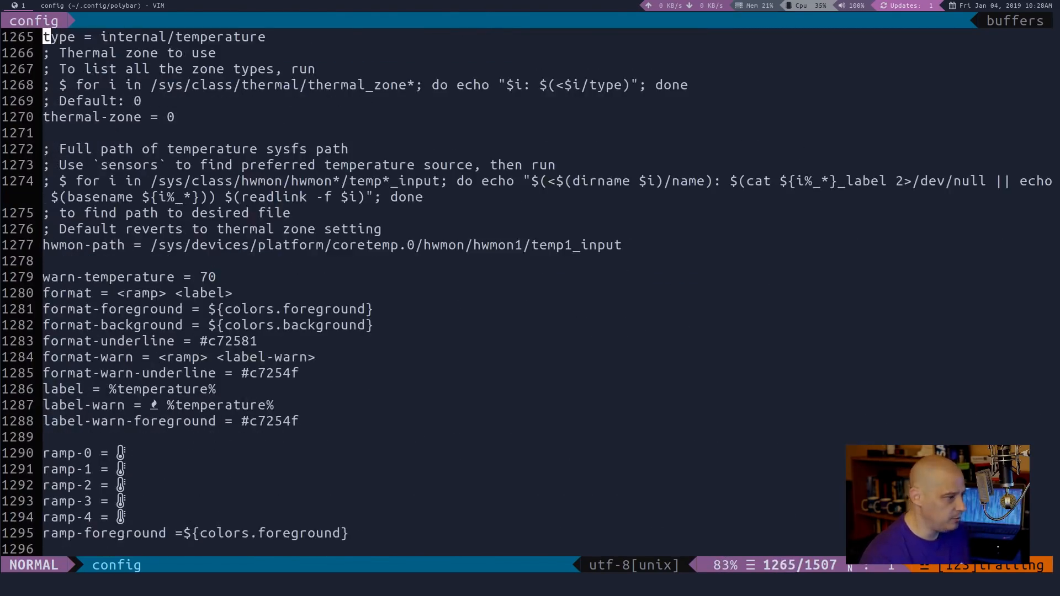
scroll("down", 3)
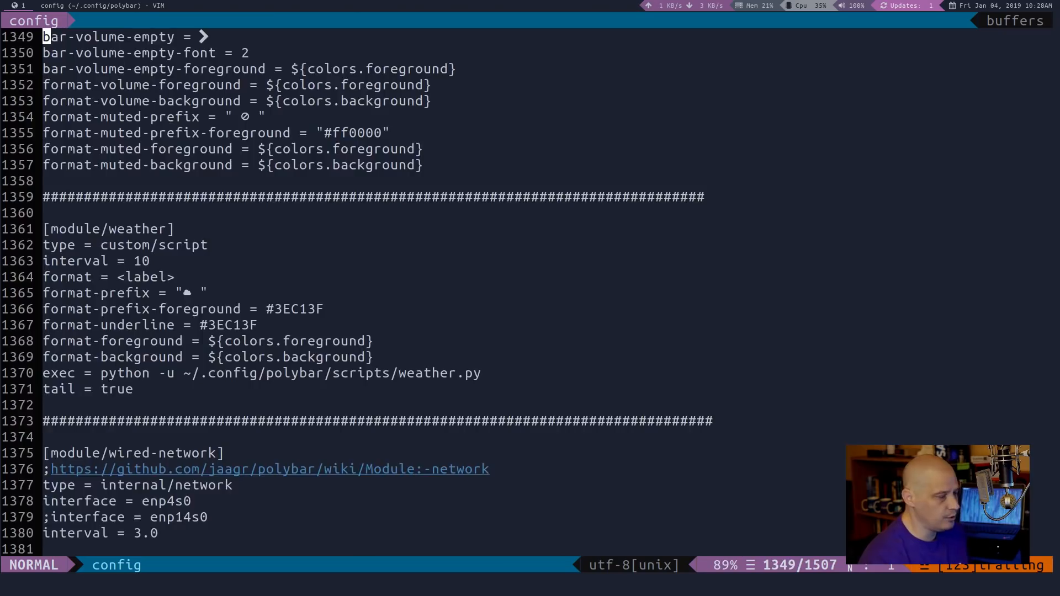
scroll("down", 3)
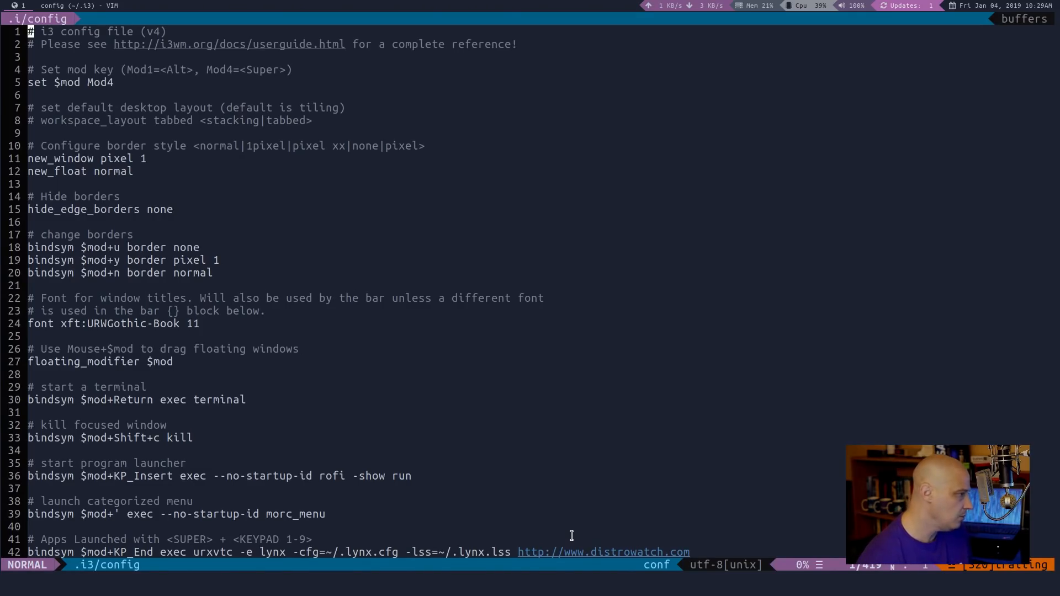
Scroll the i3 config down to the split, fullscreen, layout, floating and scratchpad bindings
scroll("down", 3)
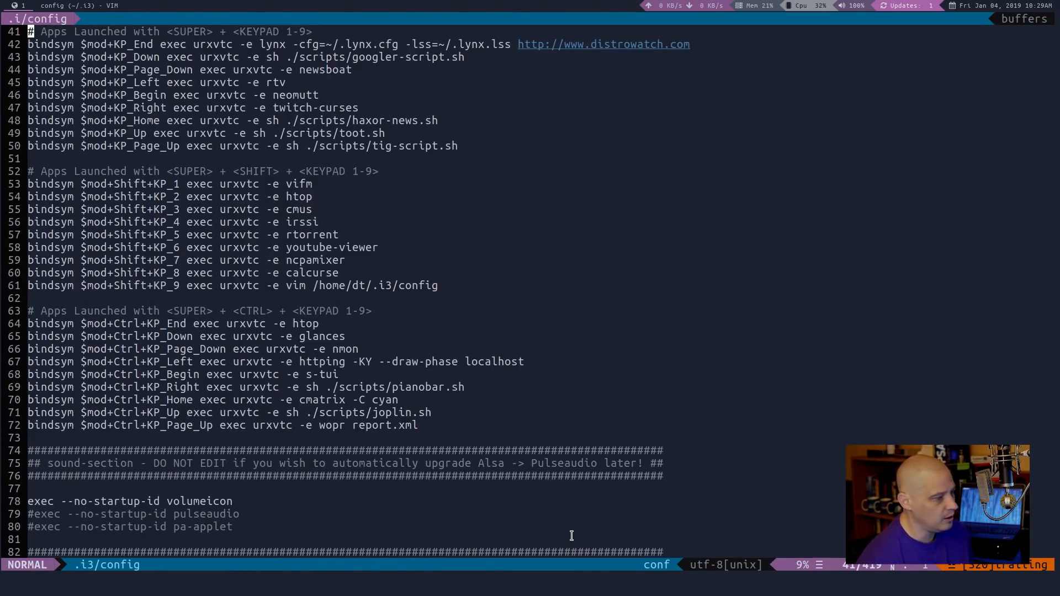
scroll("down", 3)
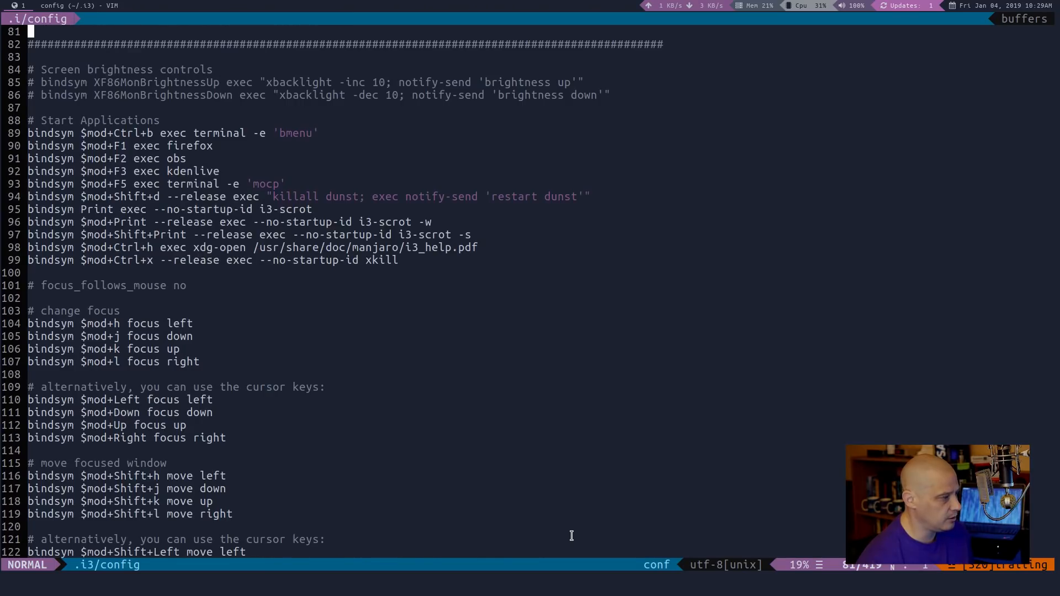
scroll("down", 3)
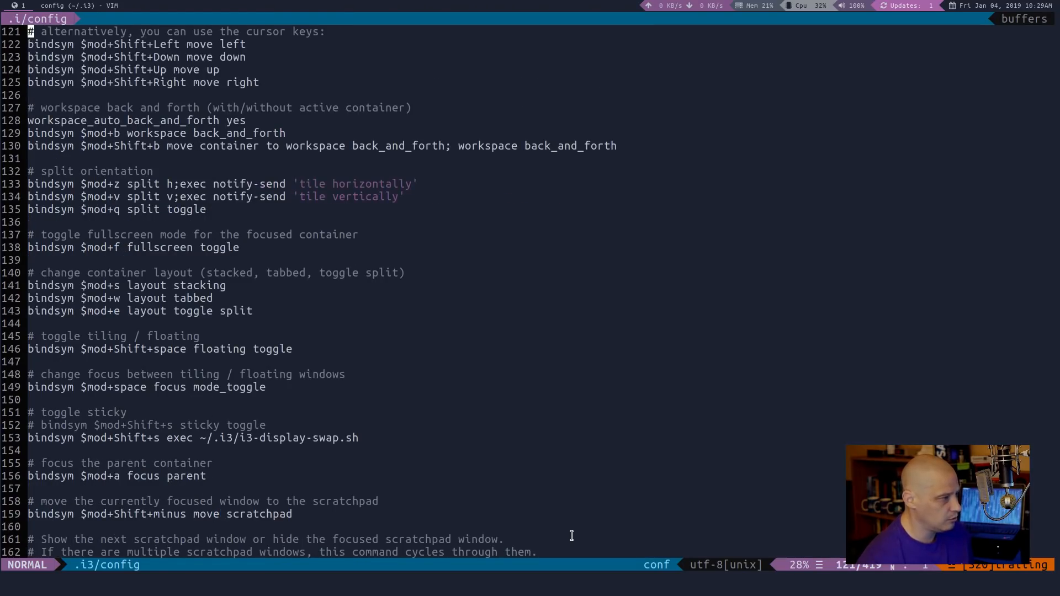
mouse_move(217, 280)
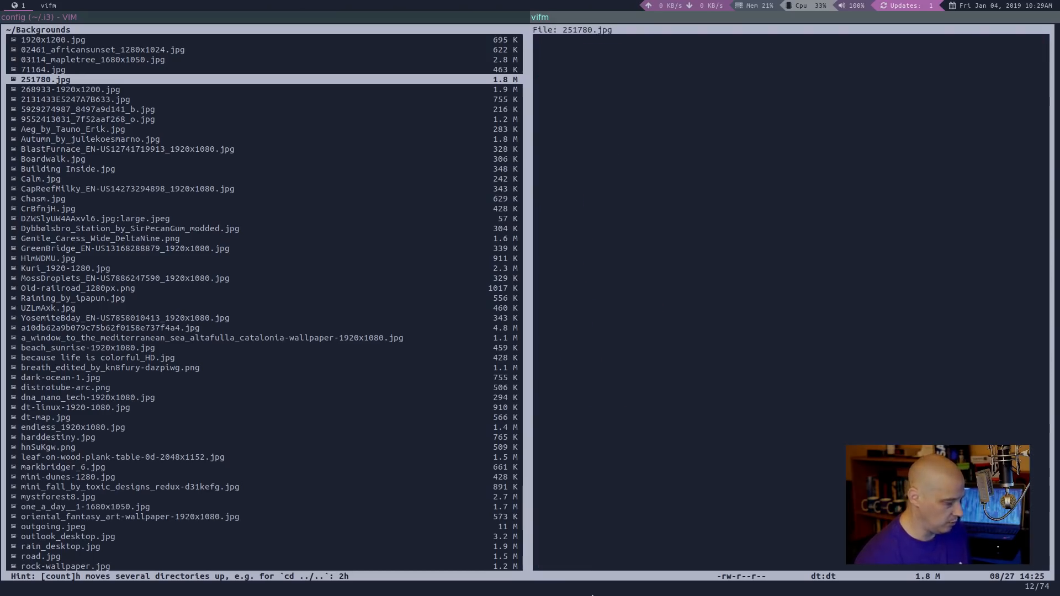
Move the vifm selection down one entry with j in the home directory
key("j")
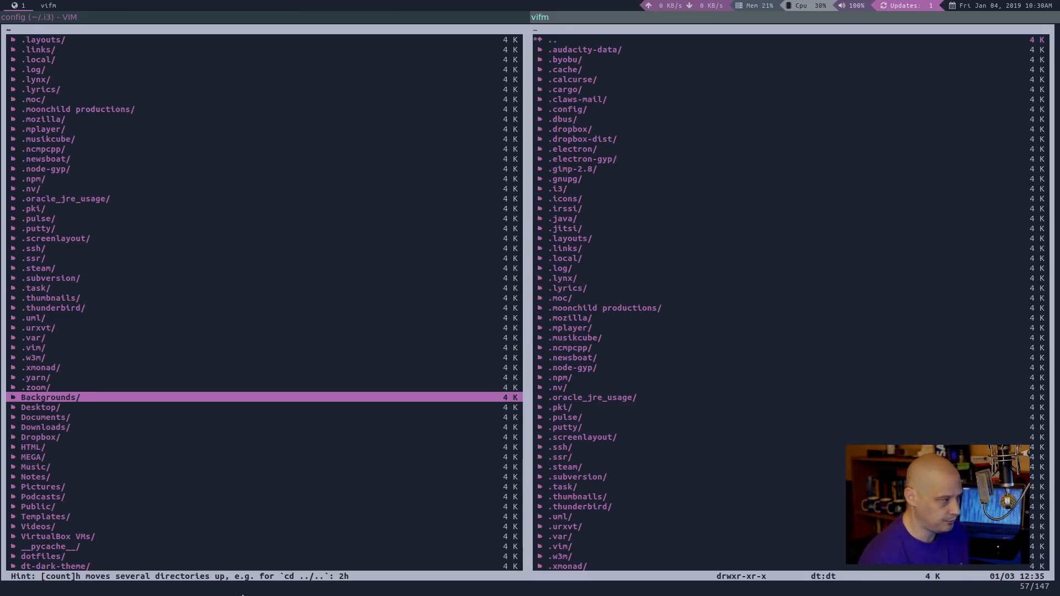
mouse_move(337, 503)
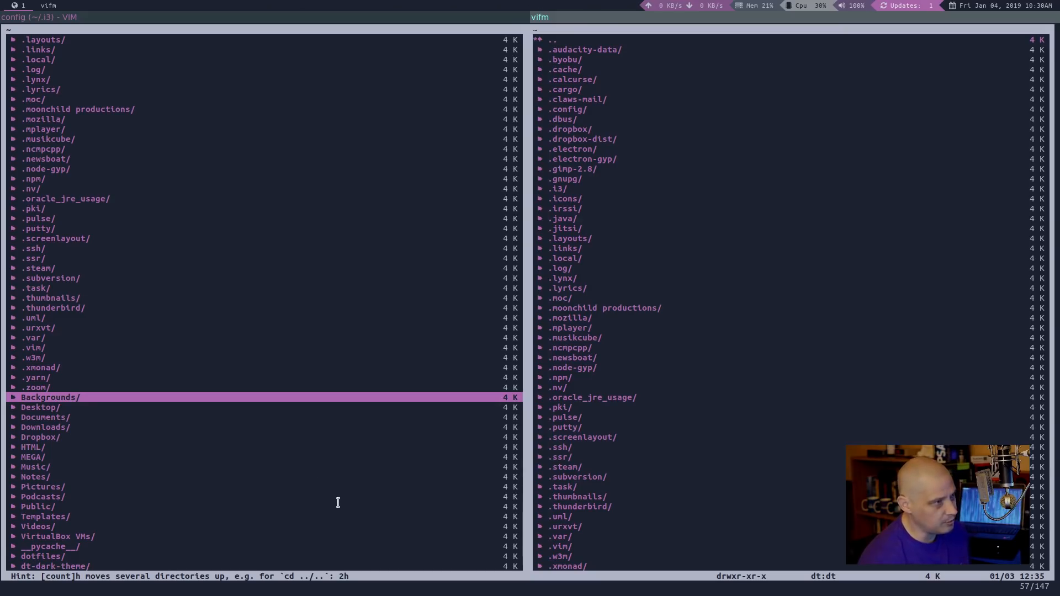
mouse_move(591, 23)
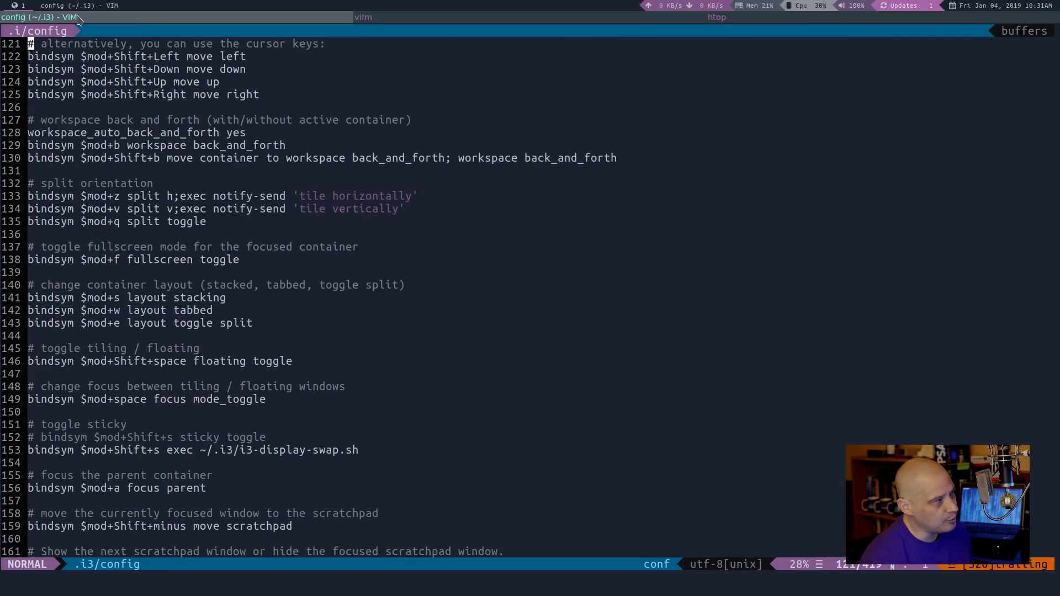
mouse_move(419, 21)
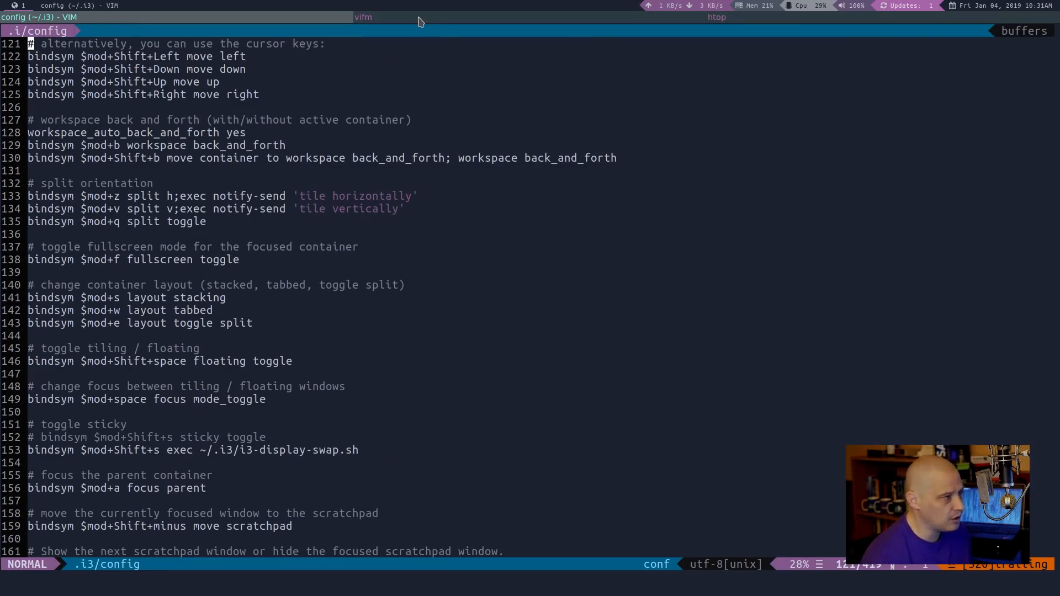
Switch the focused window via a tab title in the i3 tabbed container
left_click(716, 16)
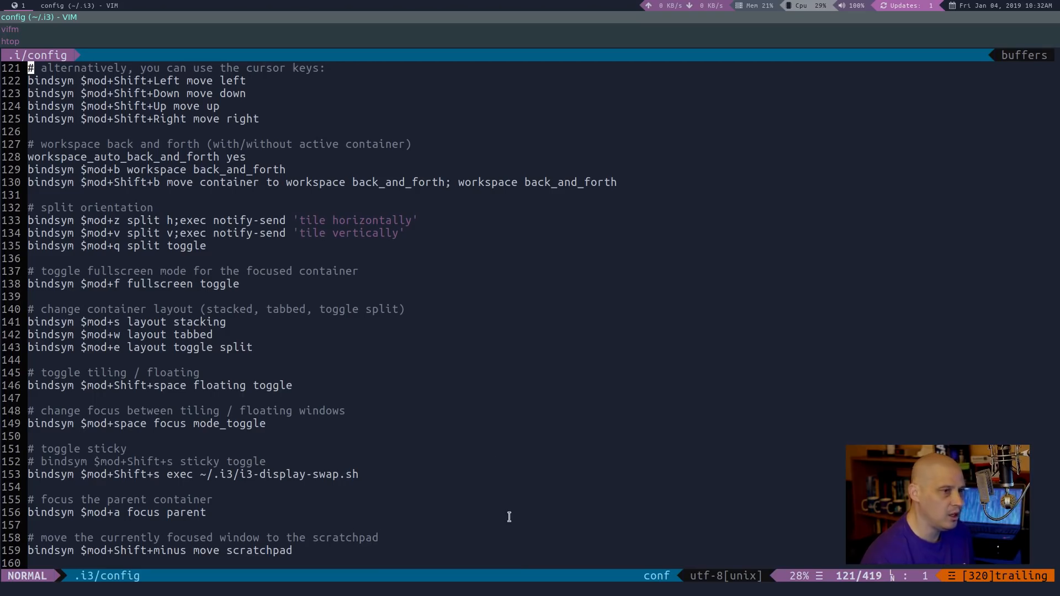
mouse_move(514, 570)
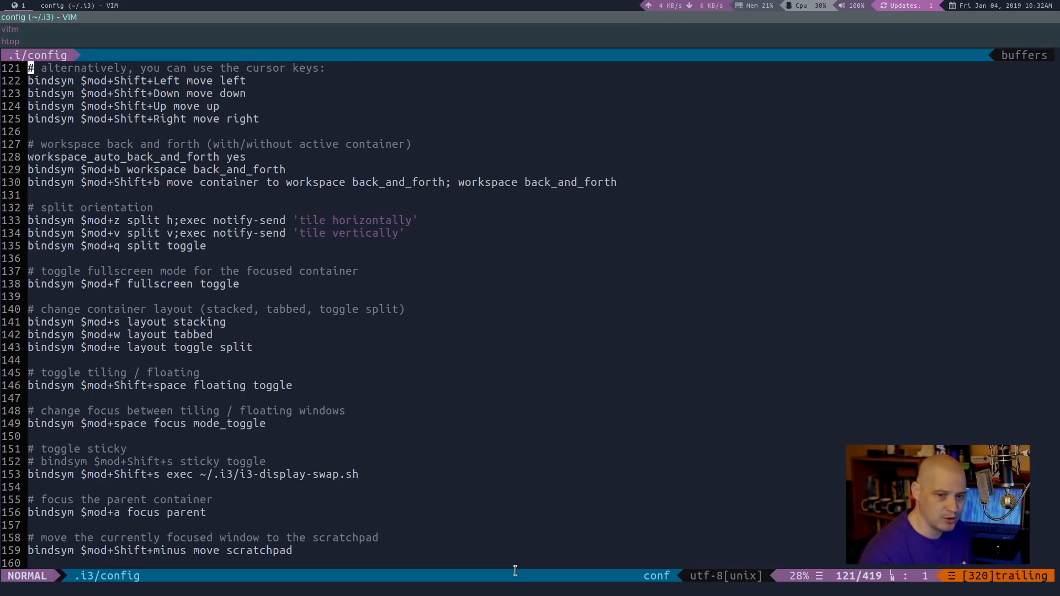